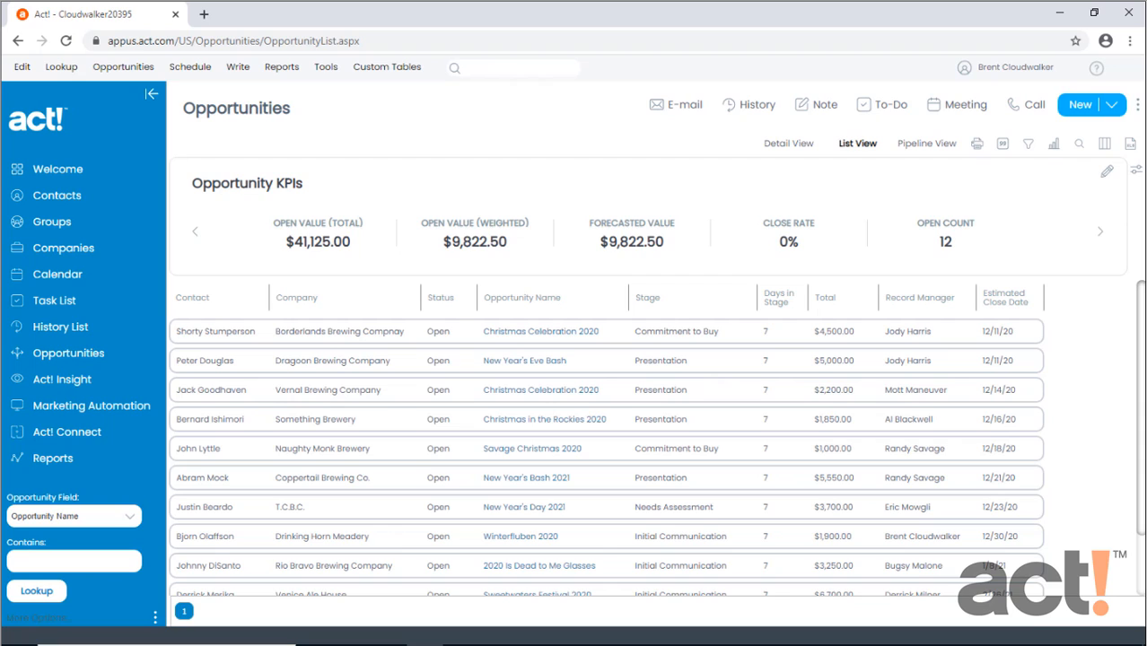
pyautogui.moveTo(377, 208)
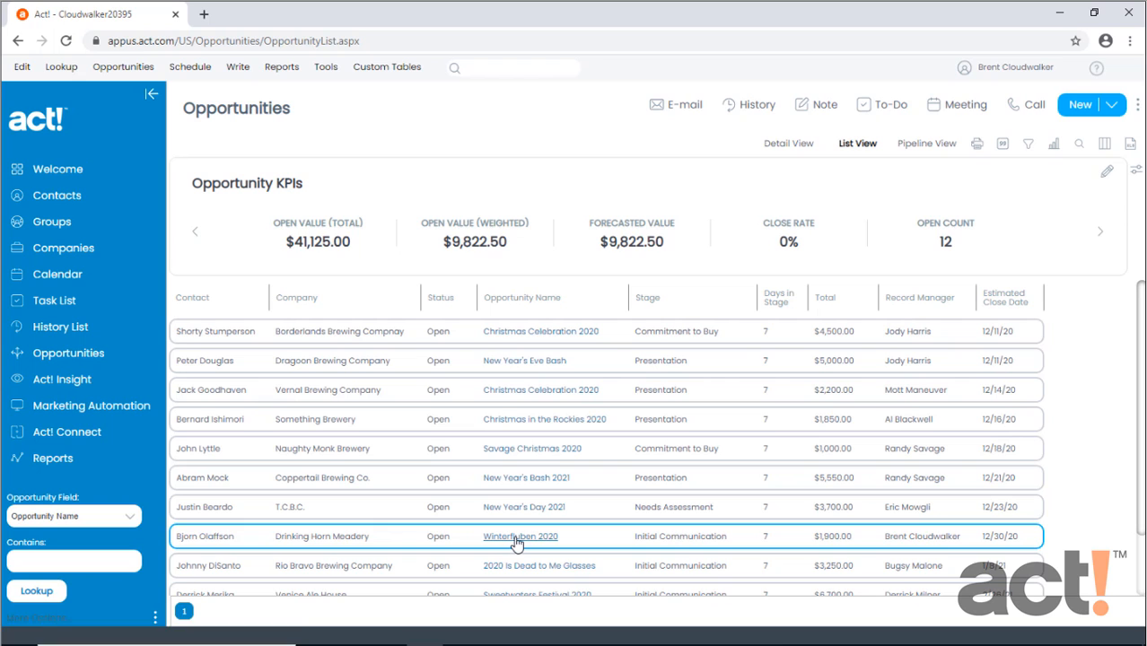
# - Open the Winterfluben 2020 opportunity from the open opportunities list
pyautogui.click(520, 536)
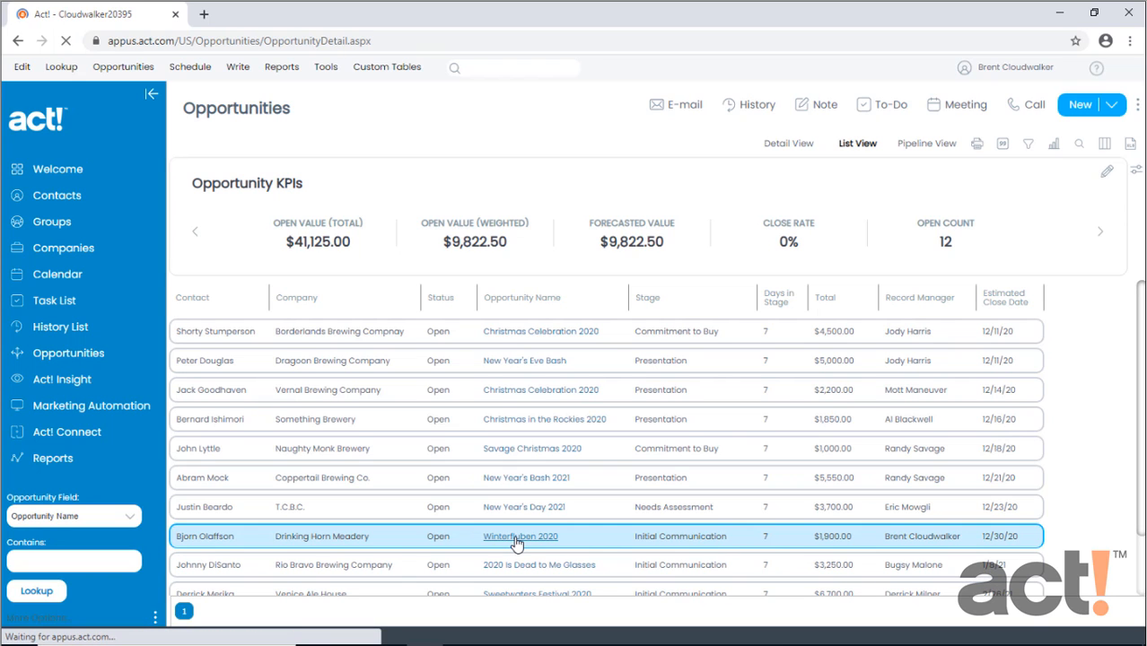
pyautogui.click(520, 536)
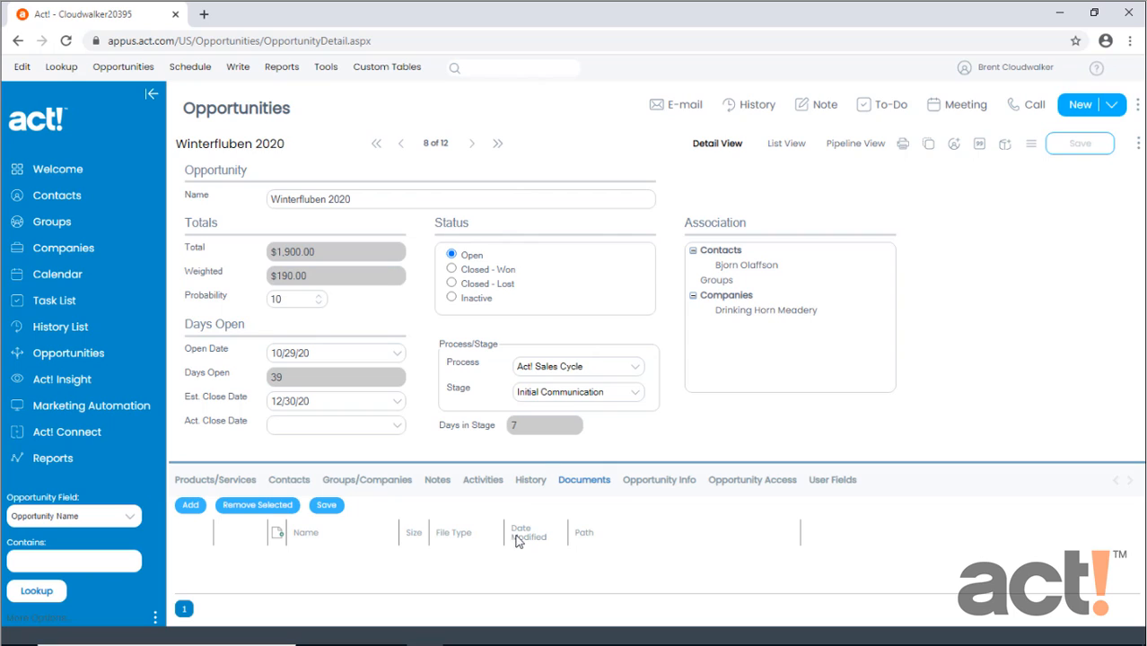
pyautogui.moveTo(542, 285)
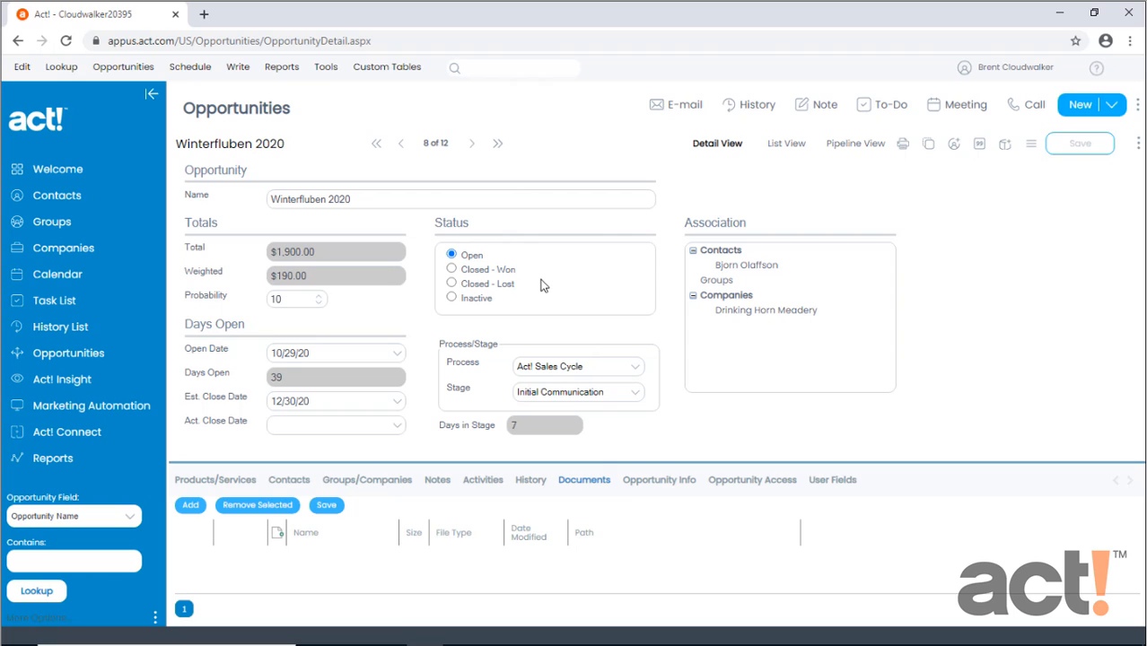
pyautogui.moveTo(489, 286)
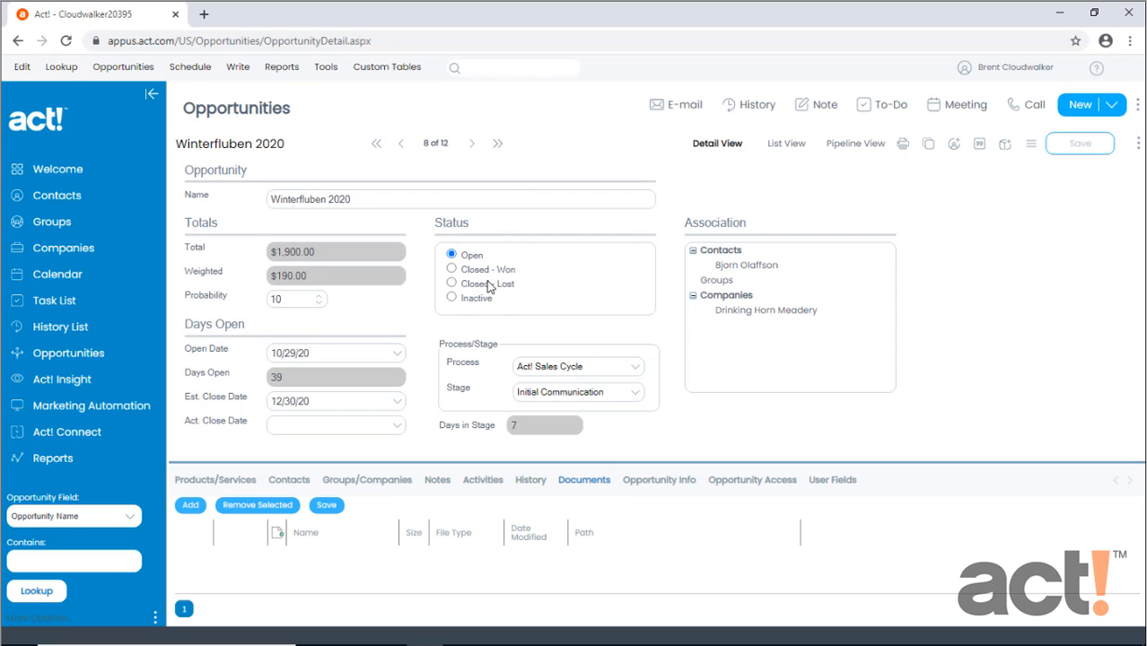
pyautogui.moveTo(499, 301)
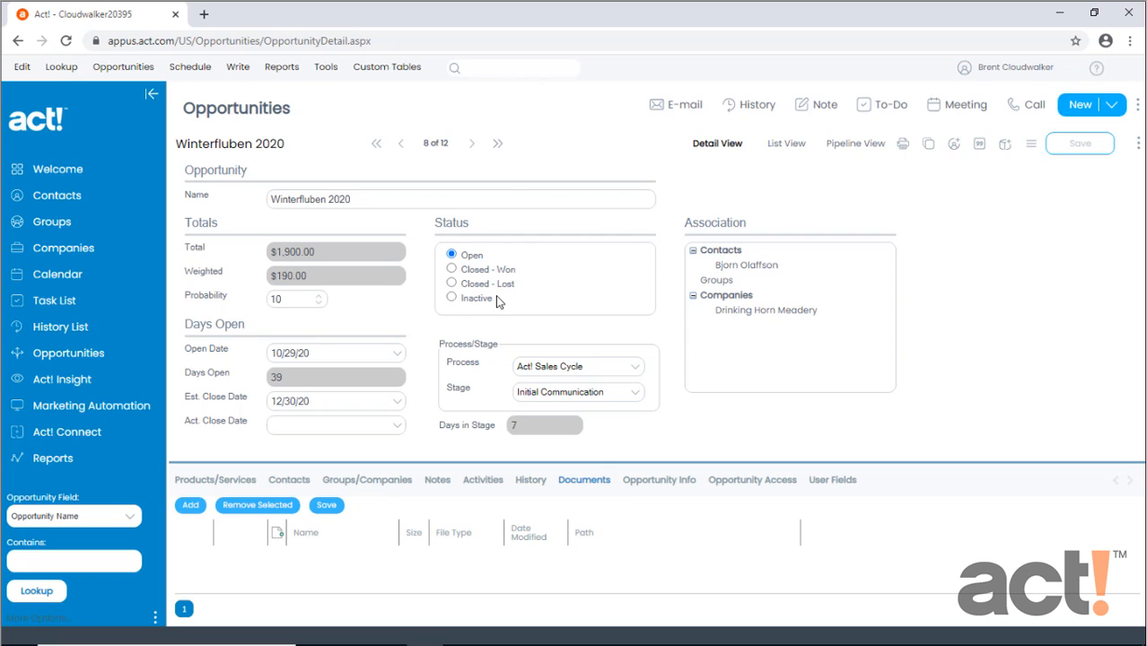
pyautogui.moveTo(469, 361)
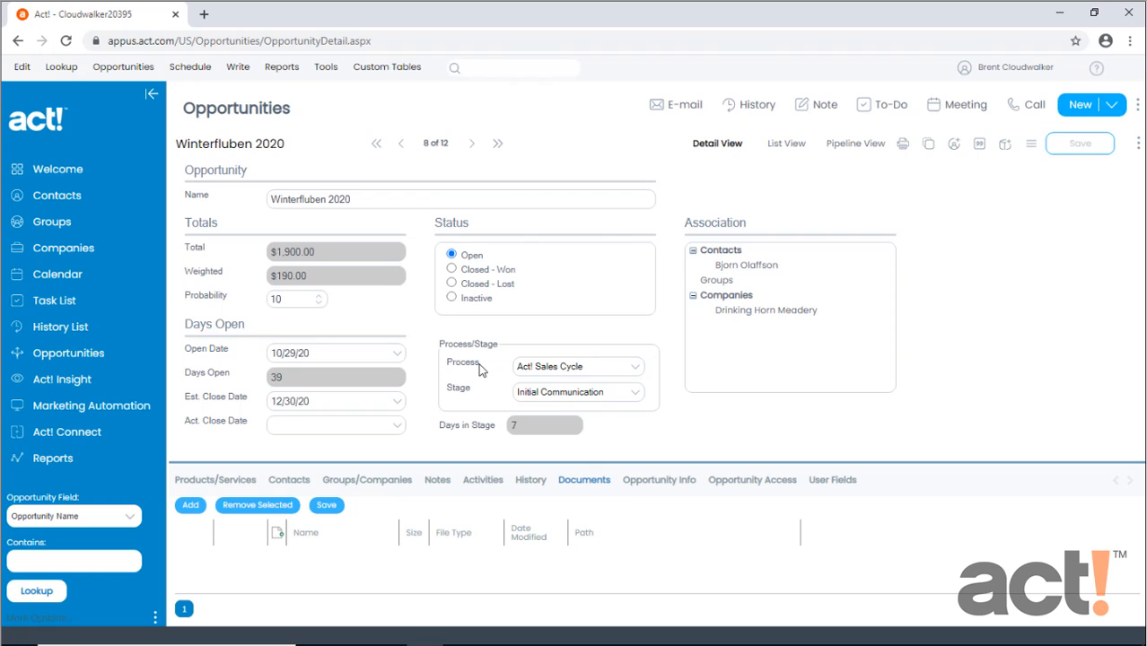
pyautogui.moveTo(470, 396)
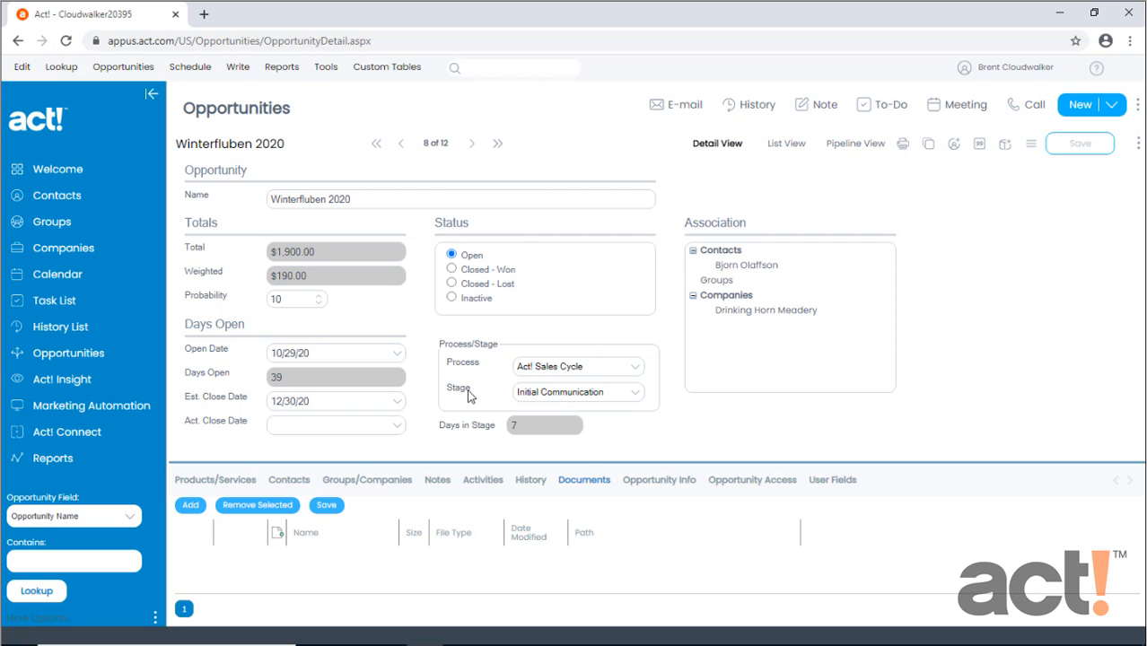
pyautogui.moveTo(547, 373)
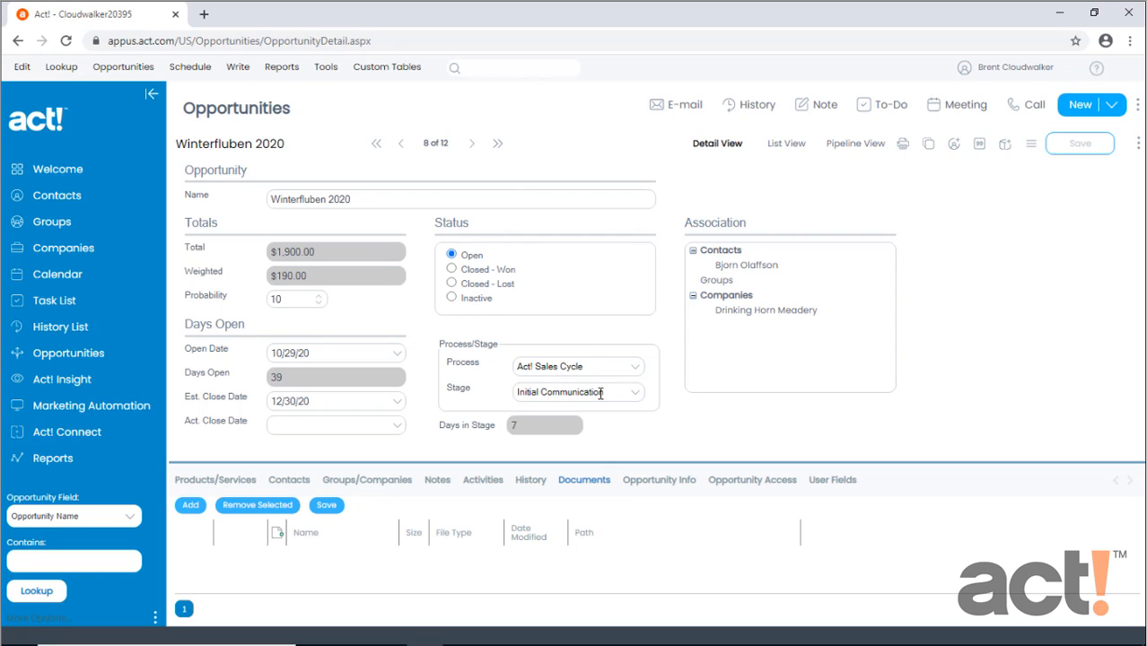
pyautogui.click(635, 361)
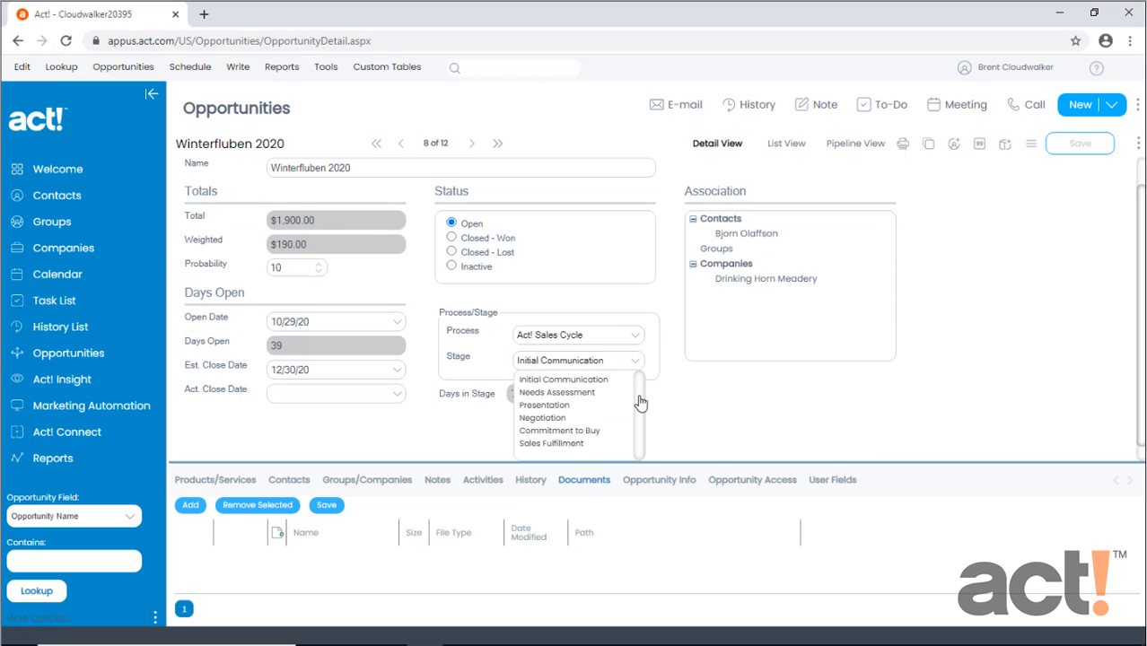
pyautogui.moveTo(603, 404)
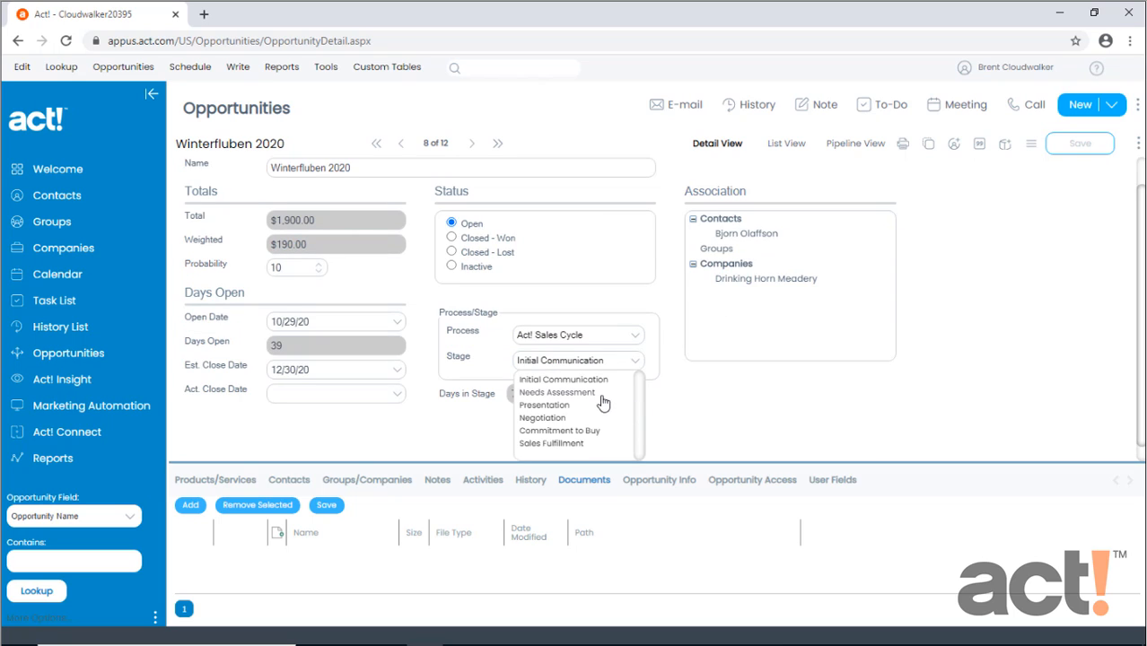
pyautogui.moveTo(579, 393)
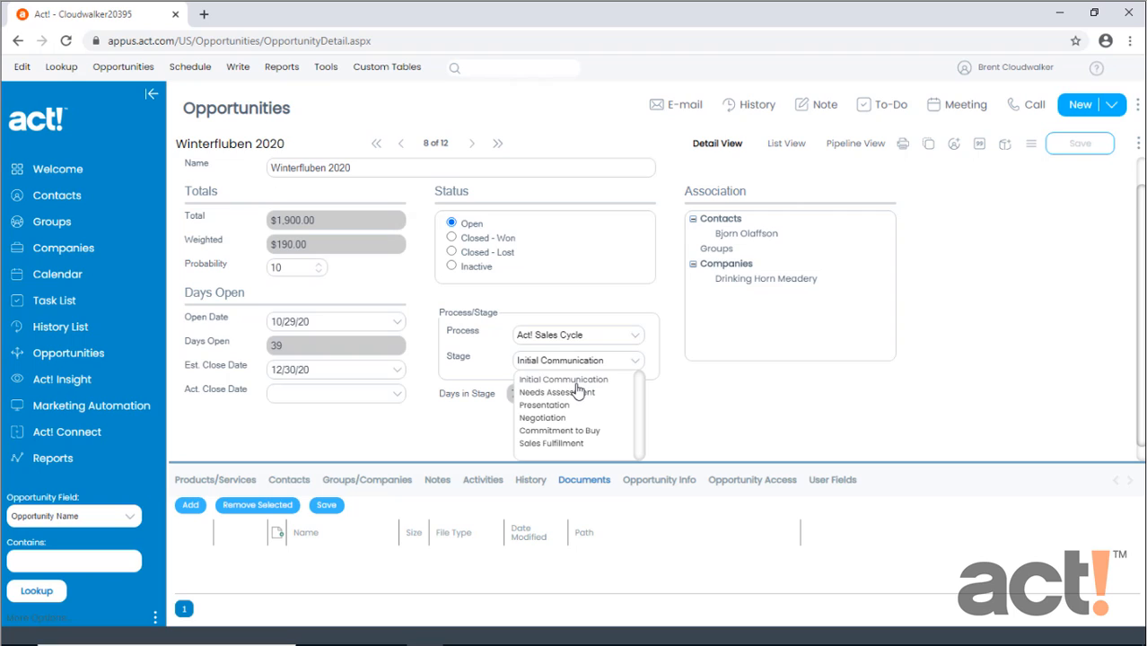
pyautogui.moveTo(566, 447)
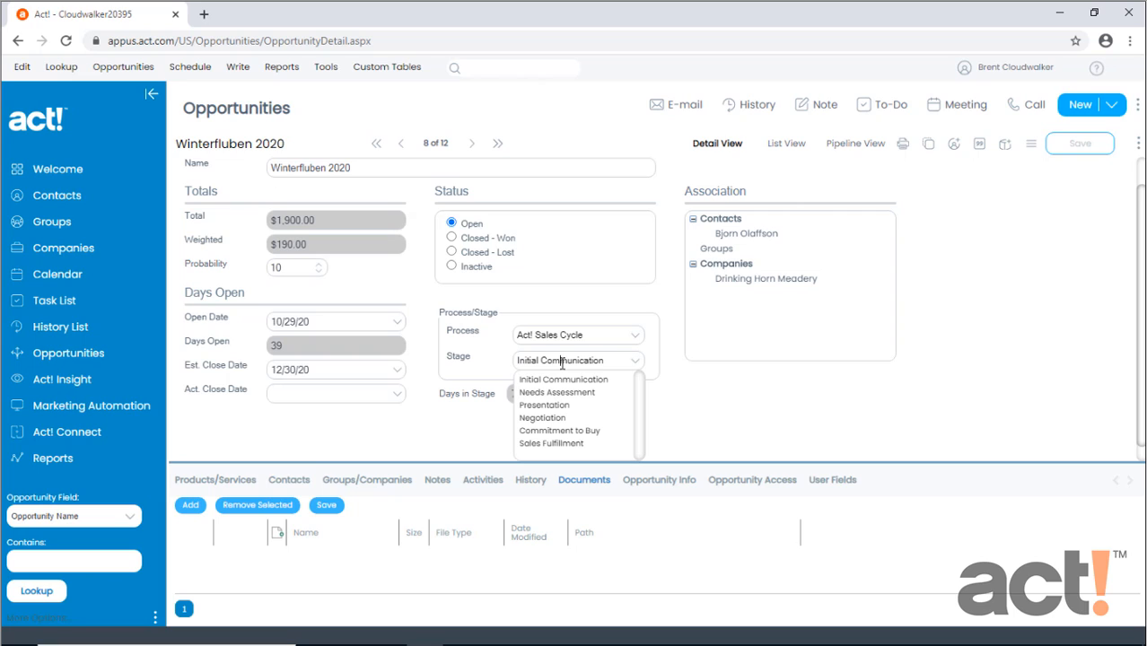
pyautogui.click(563, 379)
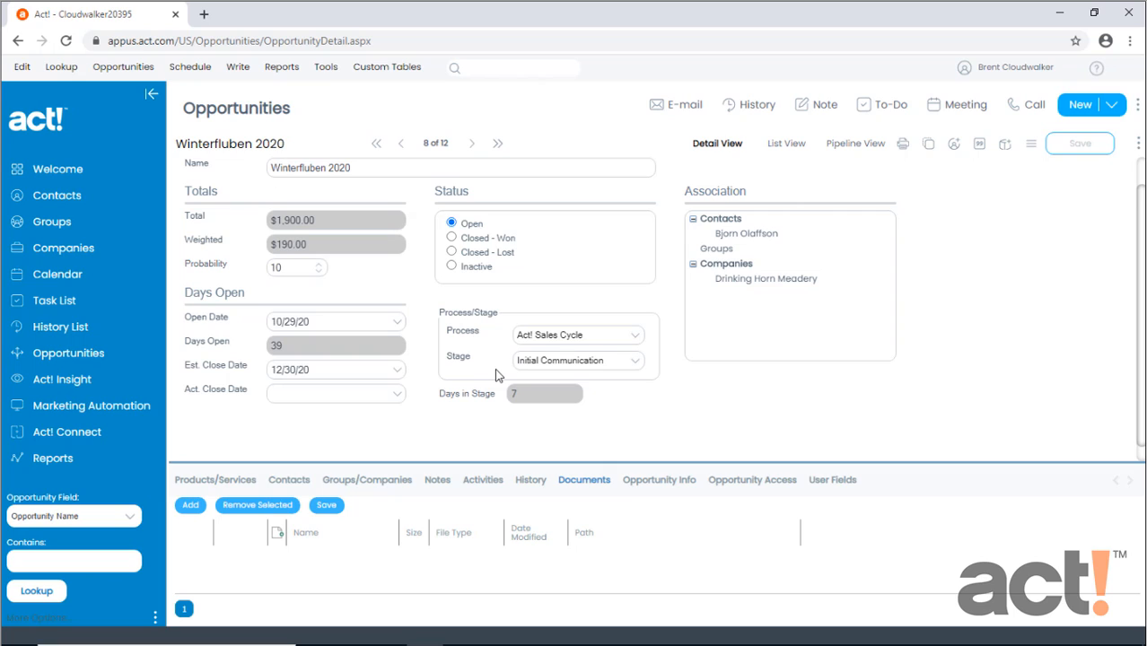
pyautogui.moveTo(555, 379)
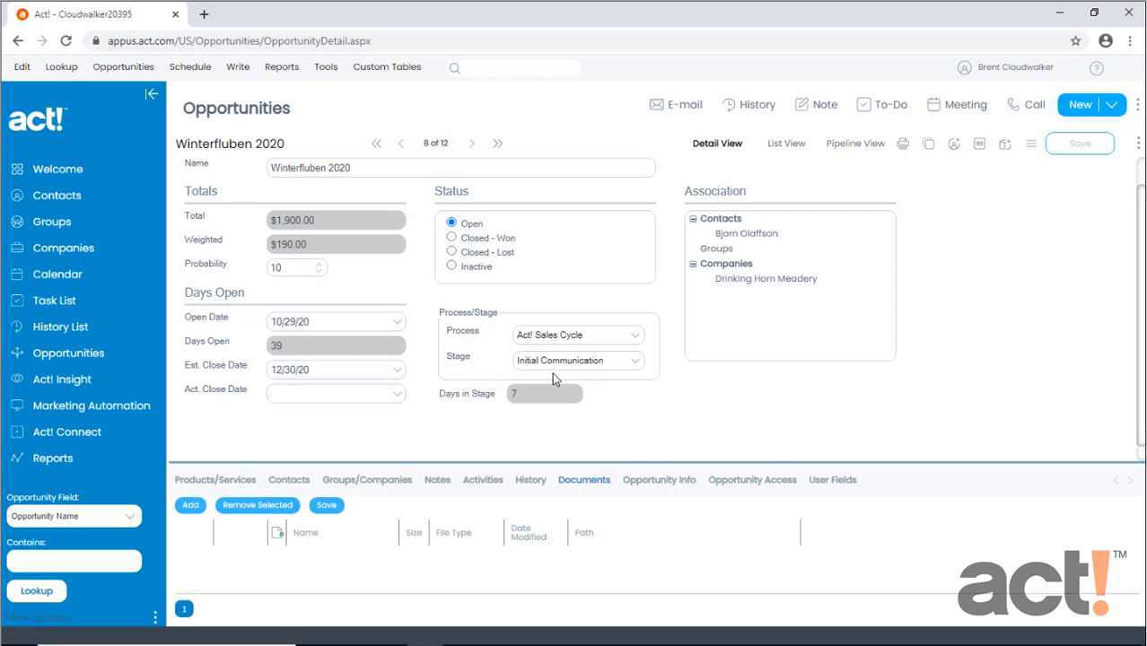
pyautogui.moveTo(583, 379)
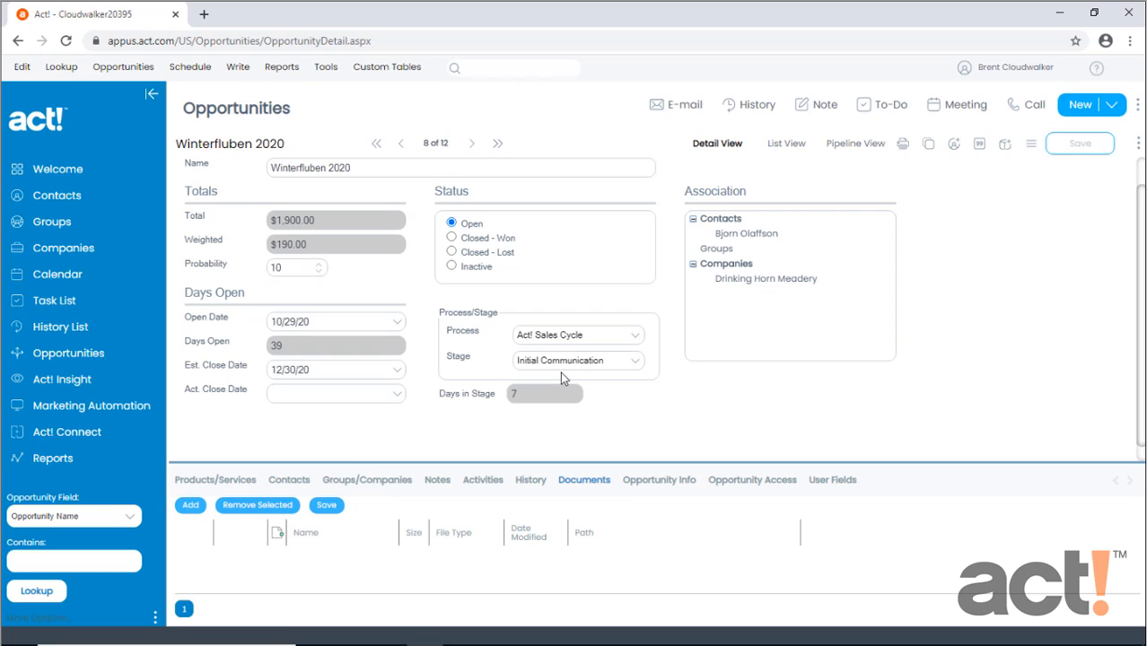
pyautogui.moveTo(278, 286)
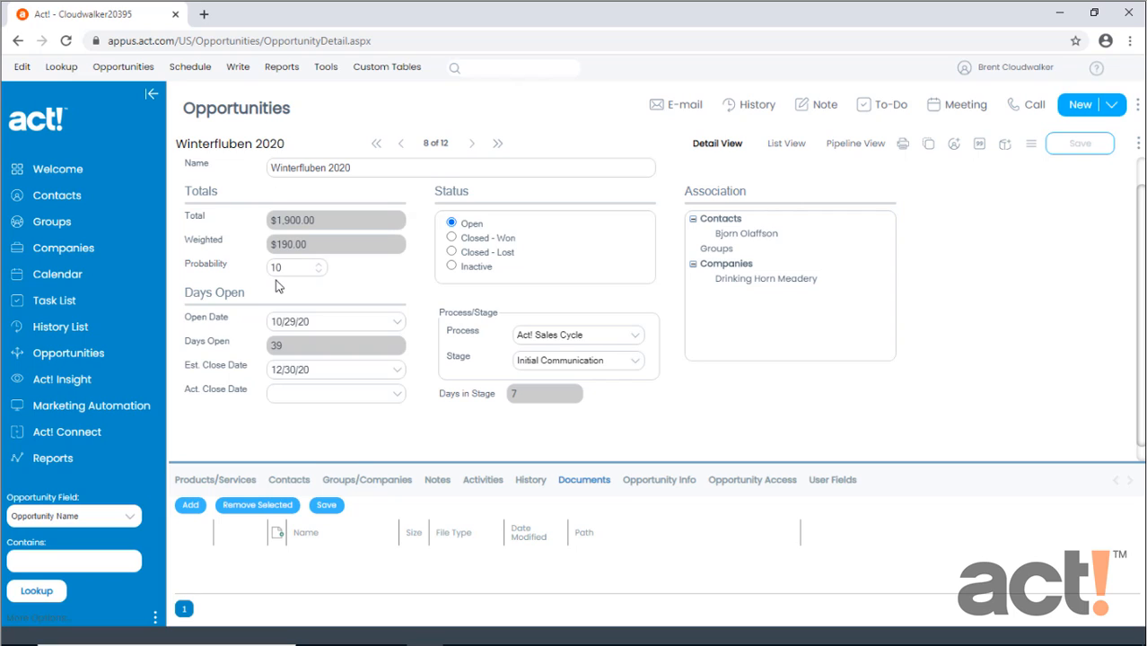
pyautogui.moveTo(633, 367)
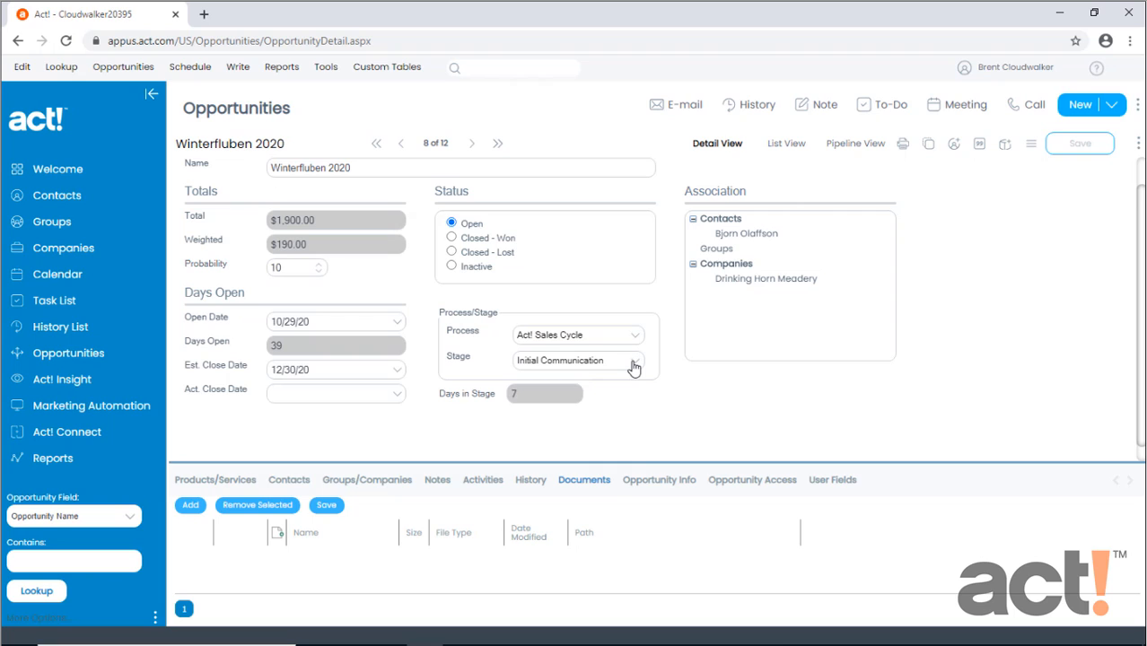
pyautogui.click(635, 360)
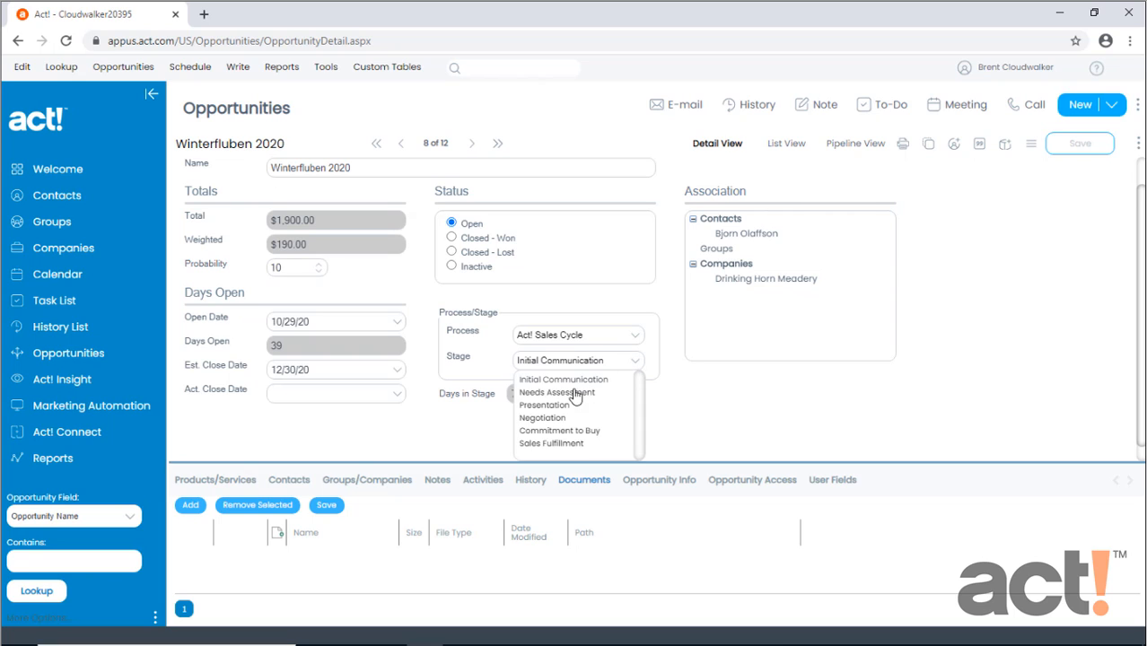
pyautogui.click(544, 405)
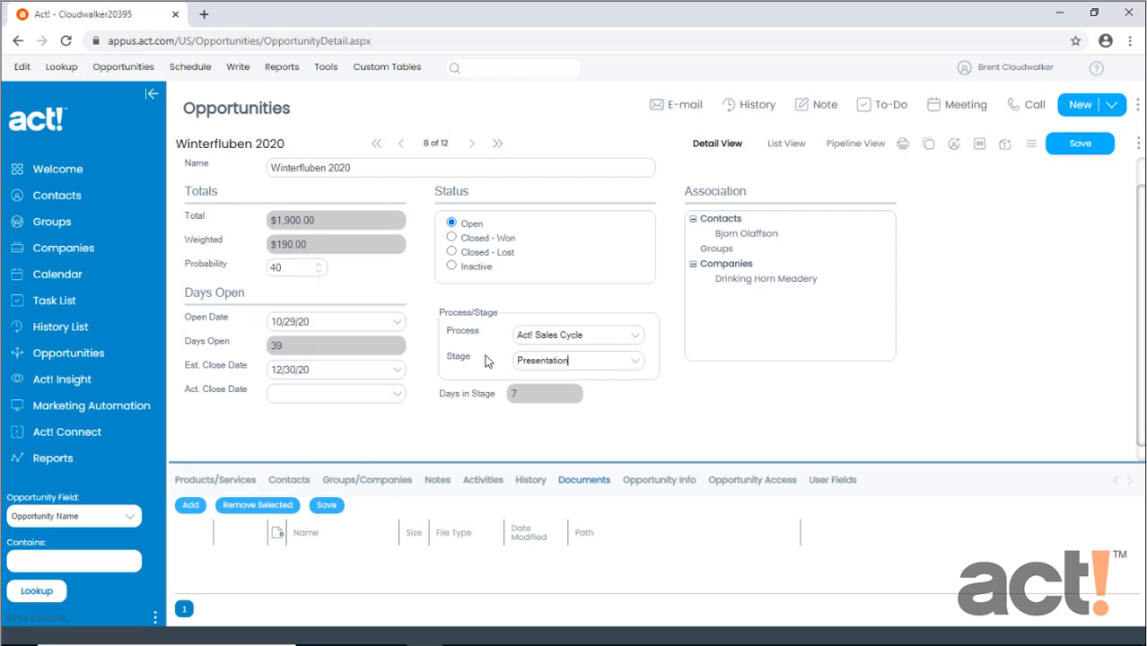
pyautogui.moveTo(396, 317)
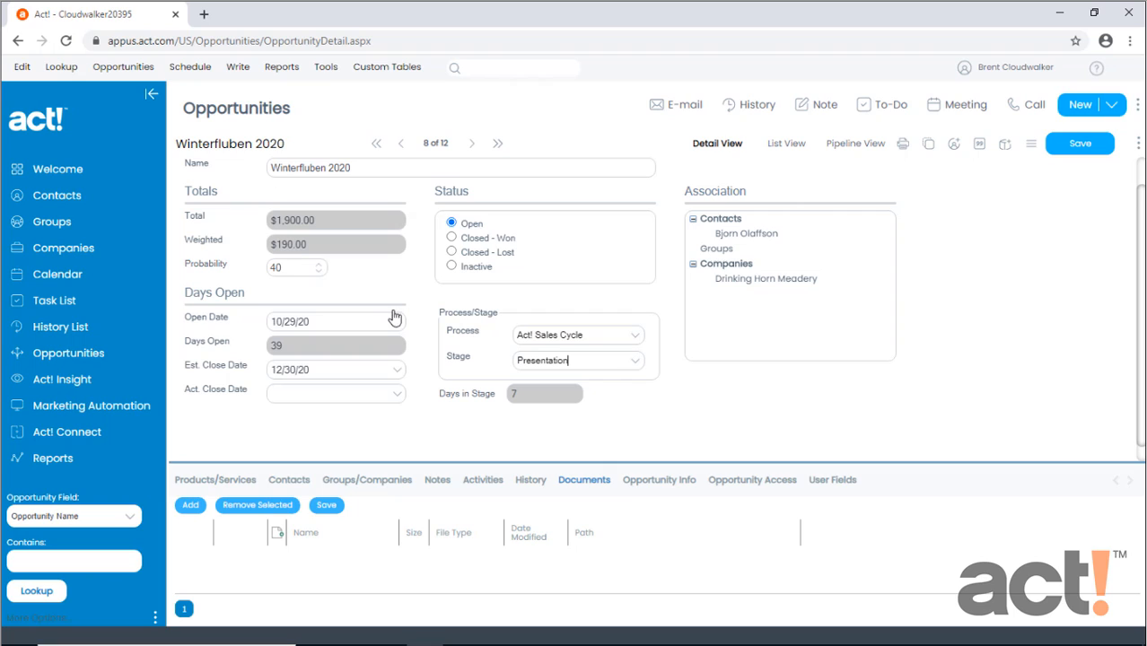
pyautogui.moveTo(241, 230)
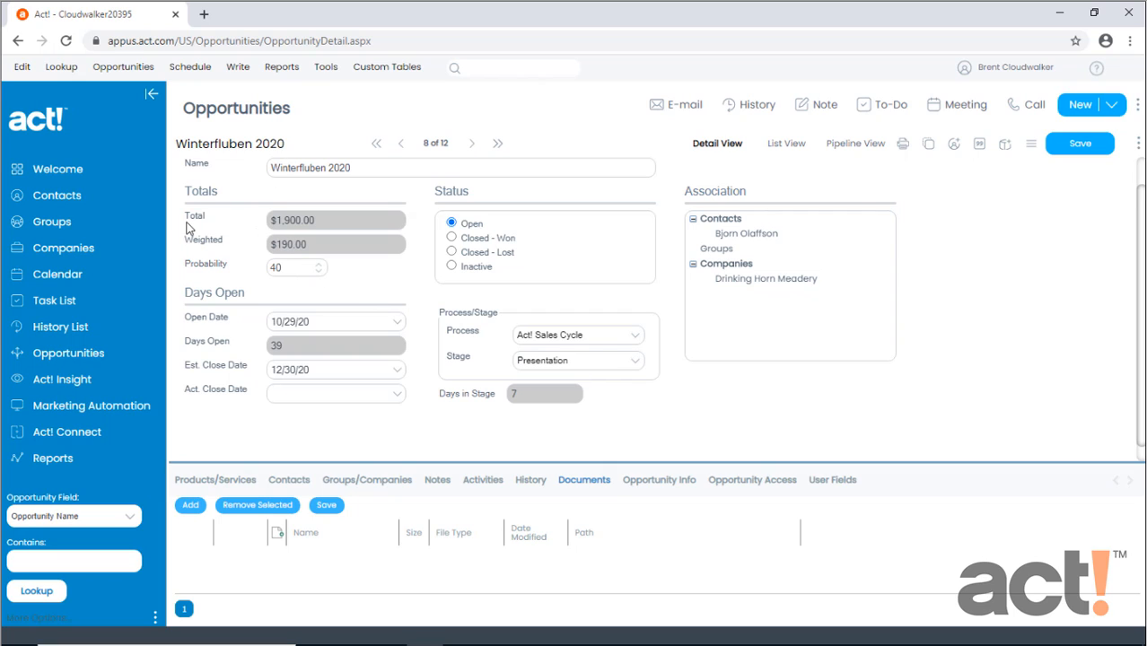
pyautogui.moveTo(297, 290)
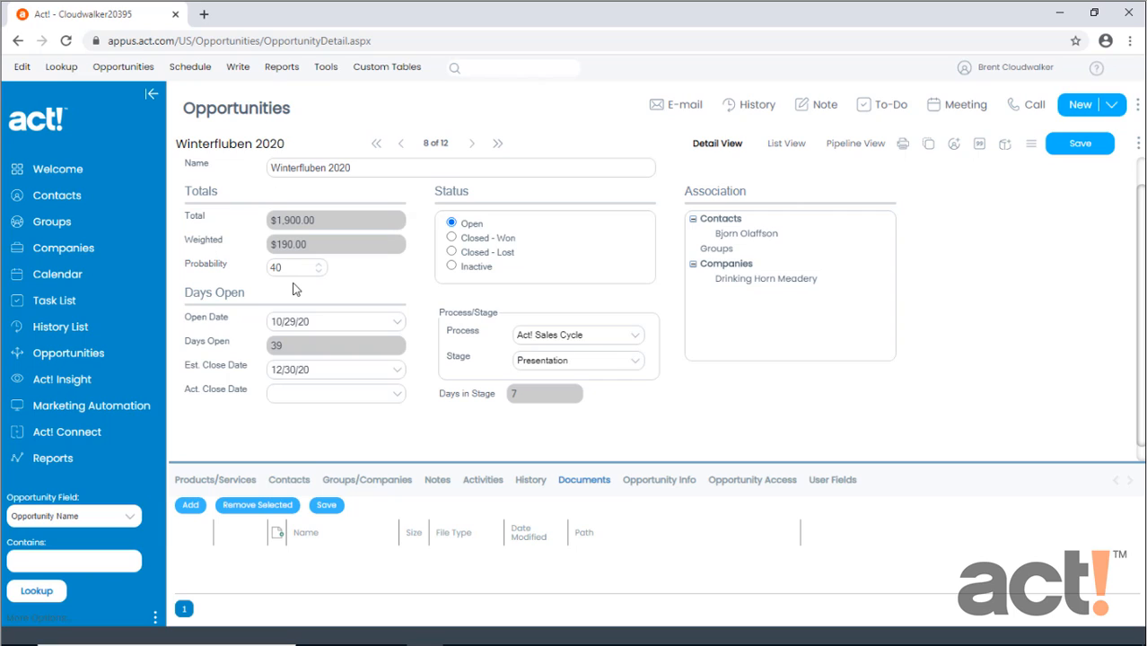
pyautogui.click(572, 360)
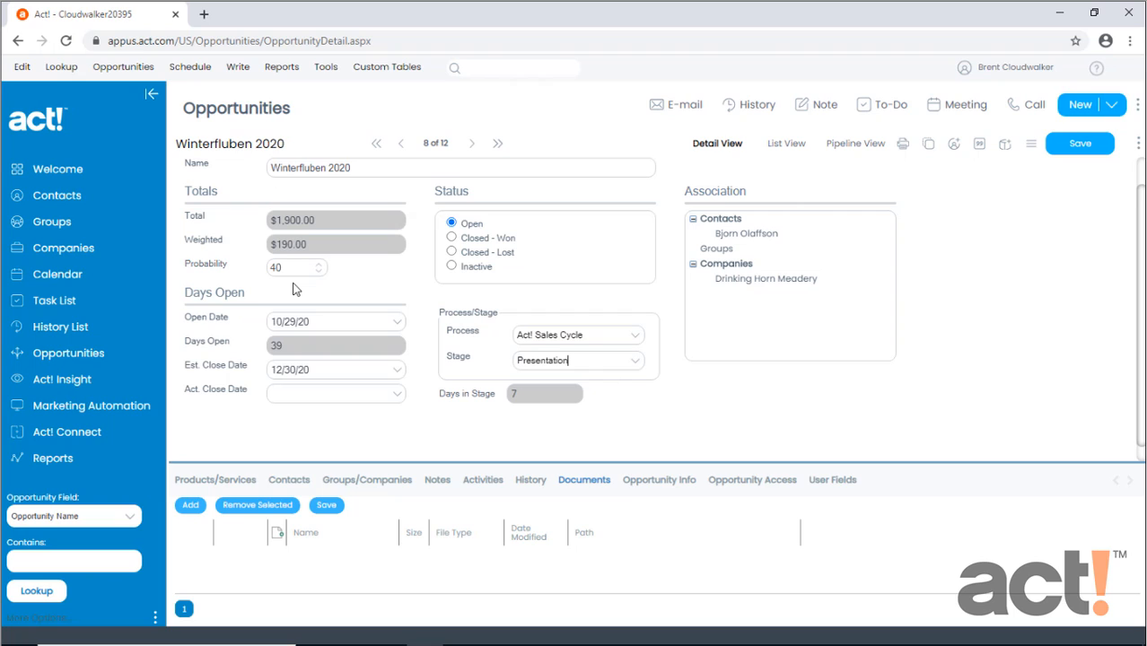
pyautogui.moveTo(223, 492)
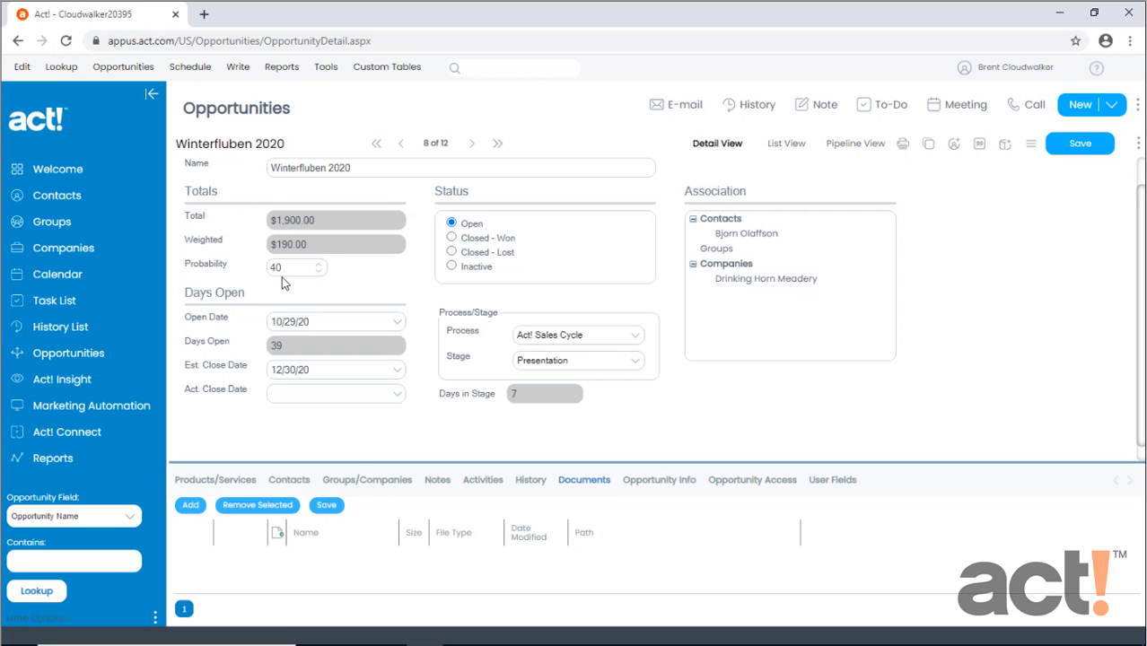
pyautogui.moveTo(225, 485)
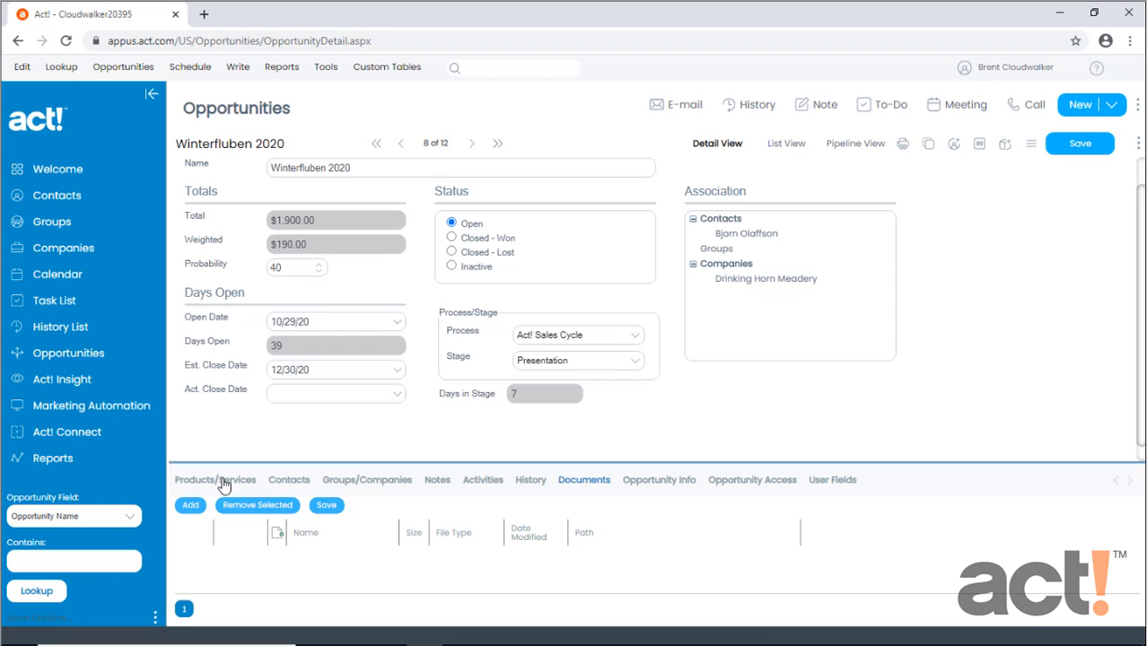
# - Show the three products and services on the Winterfluben 2020 opportunity
pyautogui.click(215, 480)
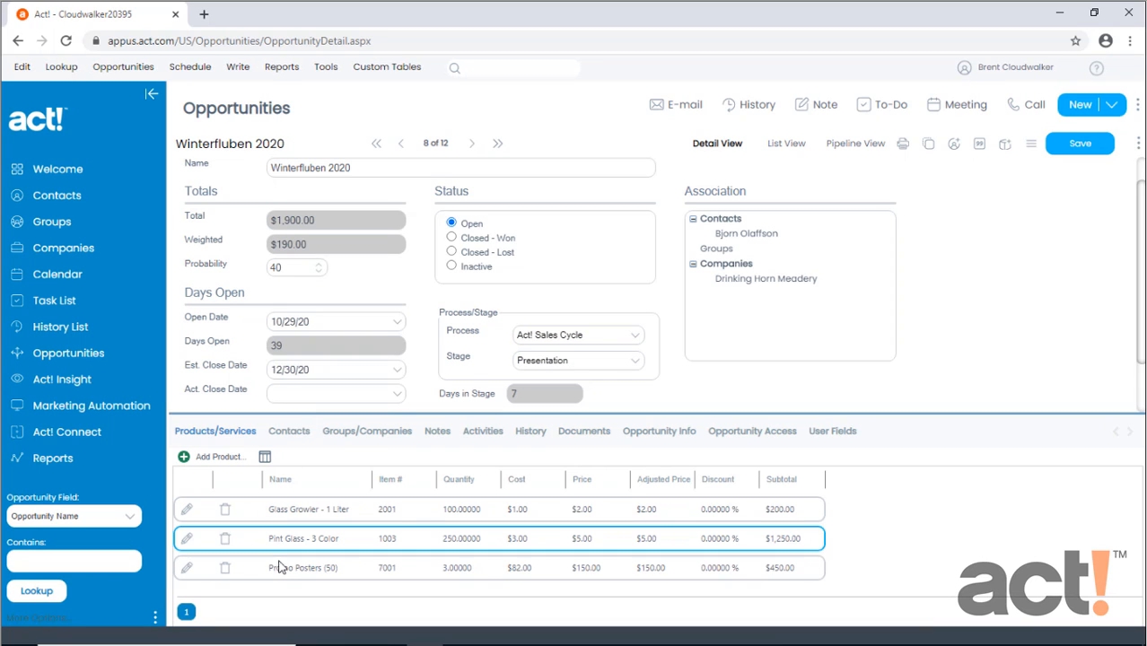
pyautogui.click(304, 567)
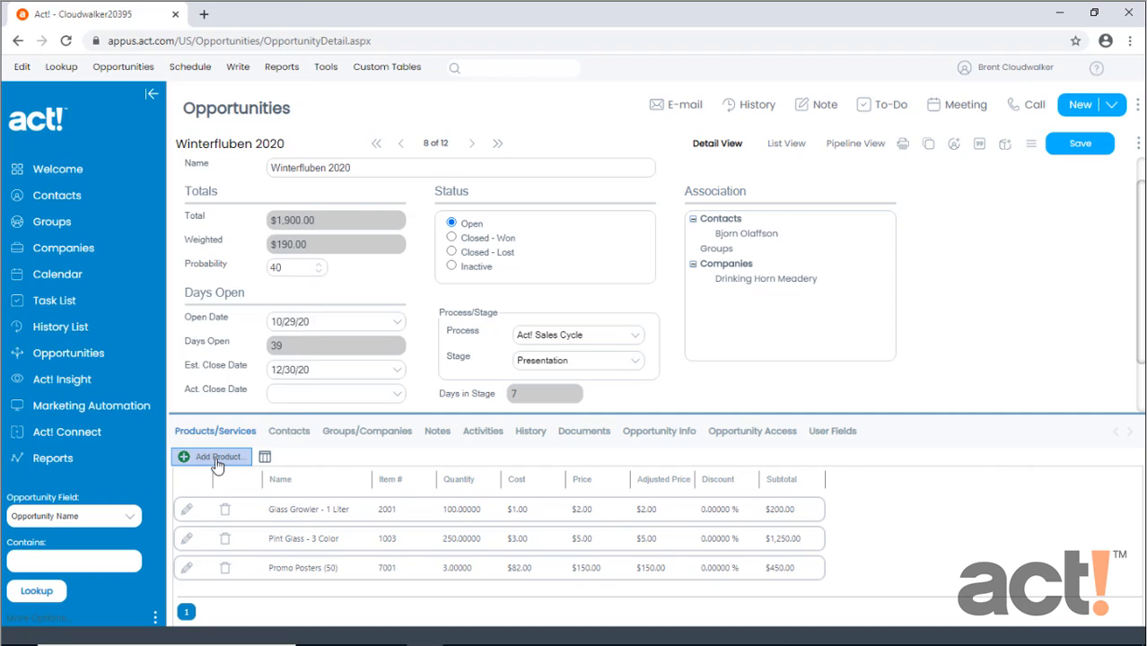
# - Add 100 Coasters (Wooden) at $1.75 each, subtotalling $175.00, to the opportunity
pyautogui.click(216, 457)
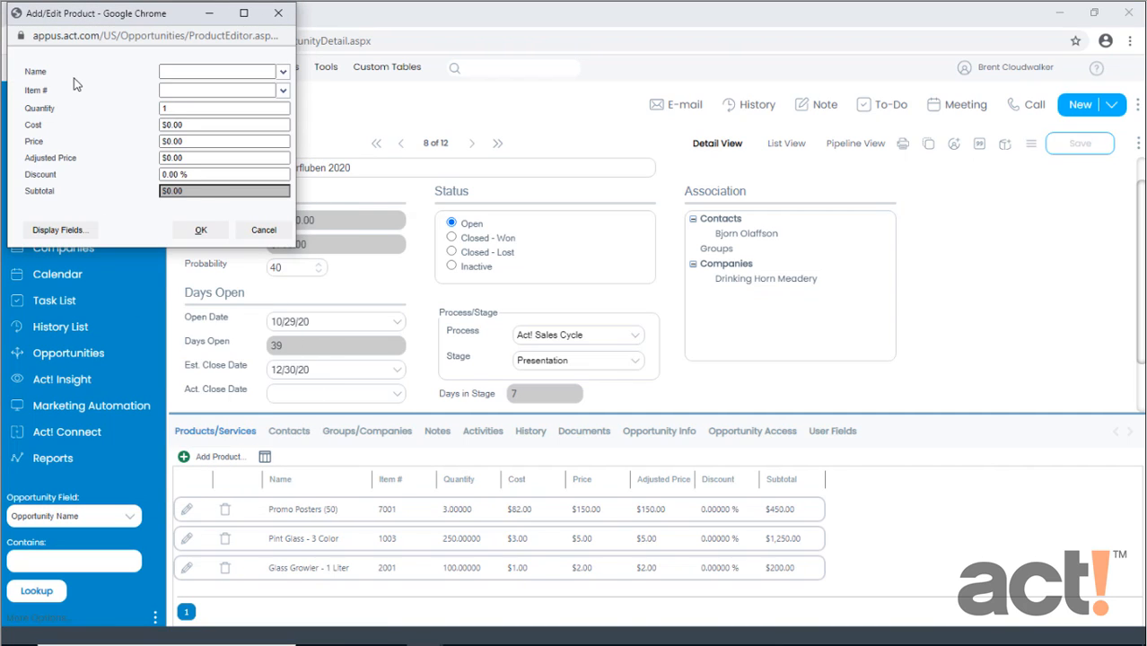
pyautogui.moveTo(258, 70)
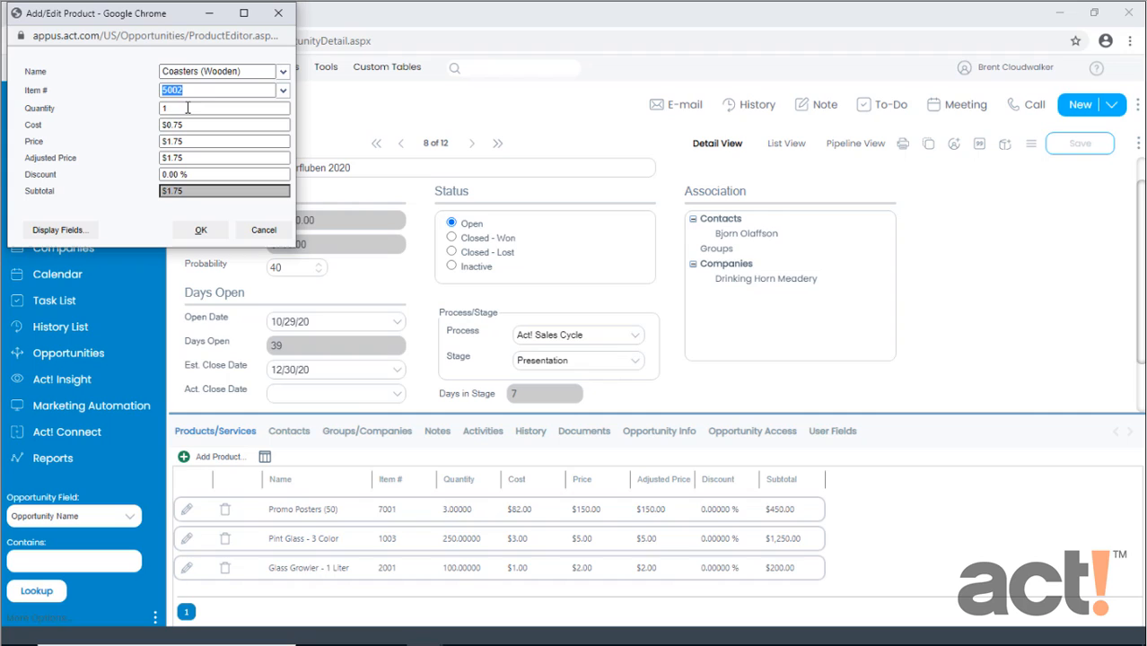
pyautogui.click(224, 108)
pyautogui.write('00')
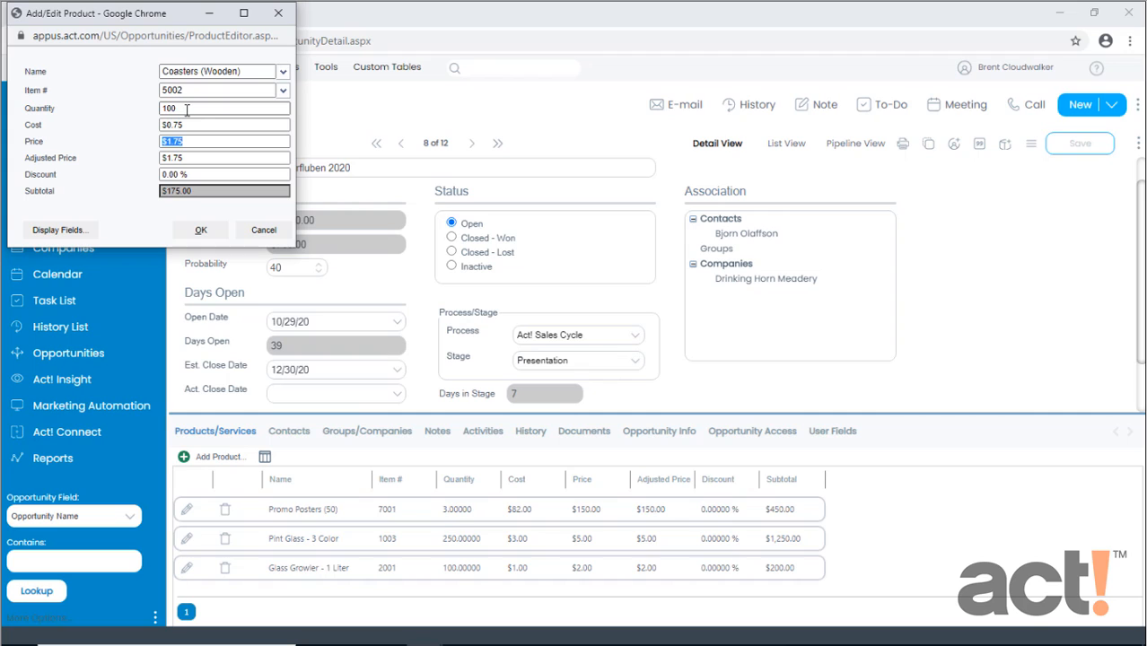
pyautogui.click(224, 125)
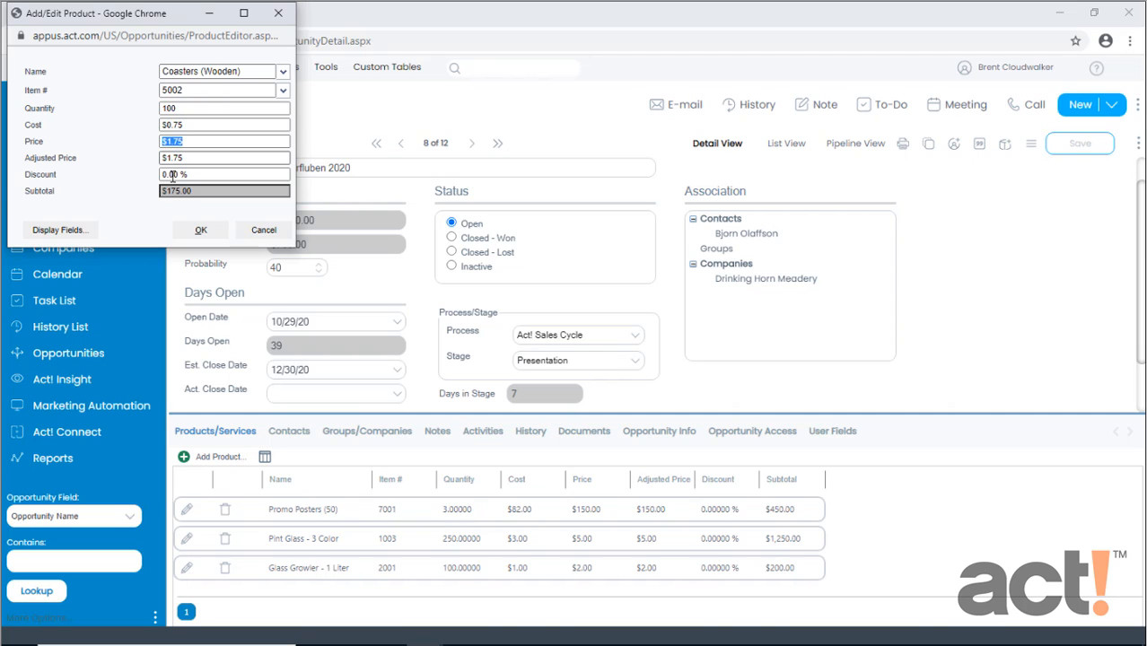
pyautogui.click(200, 230)
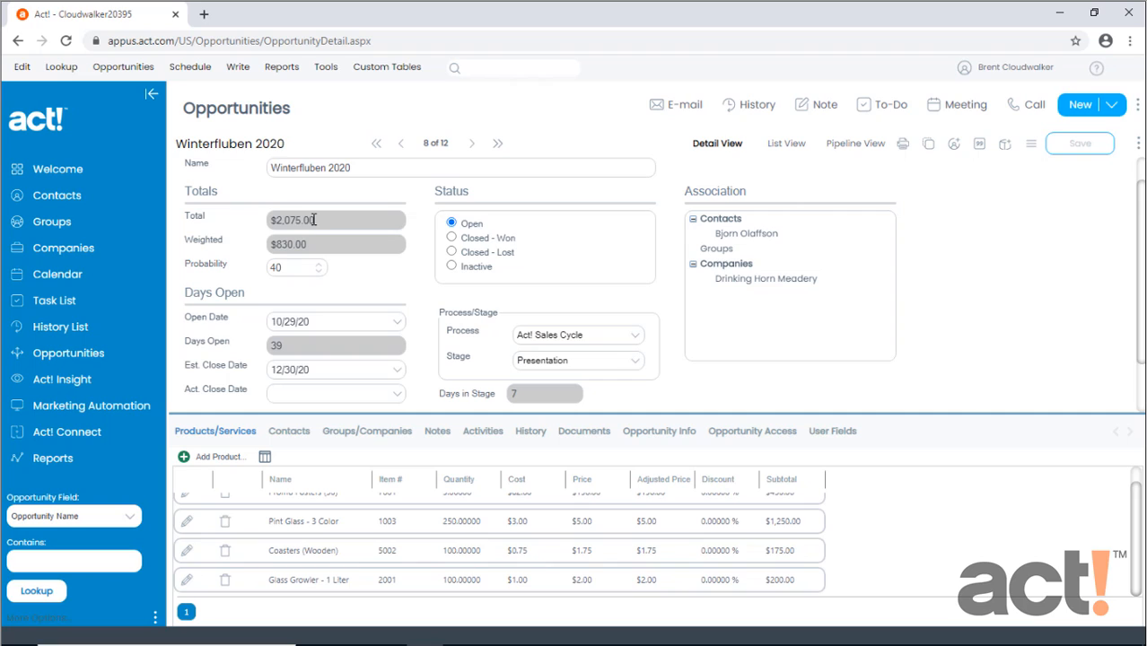
pyautogui.moveTo(314, 244)
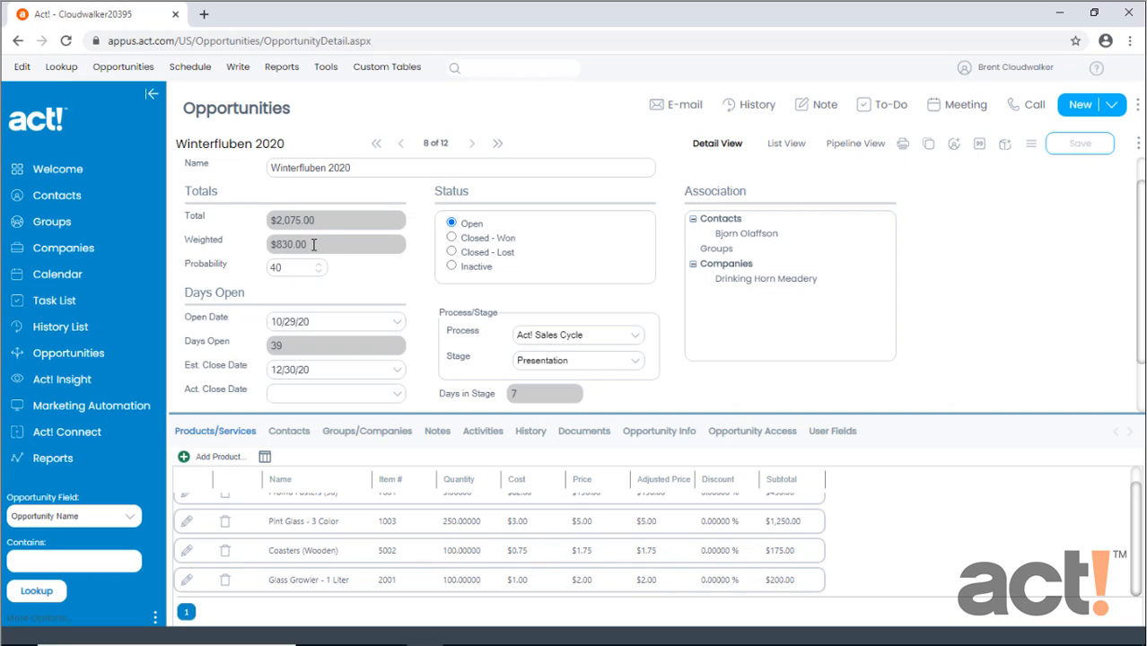
pyautogui.moveTo(301, 378)
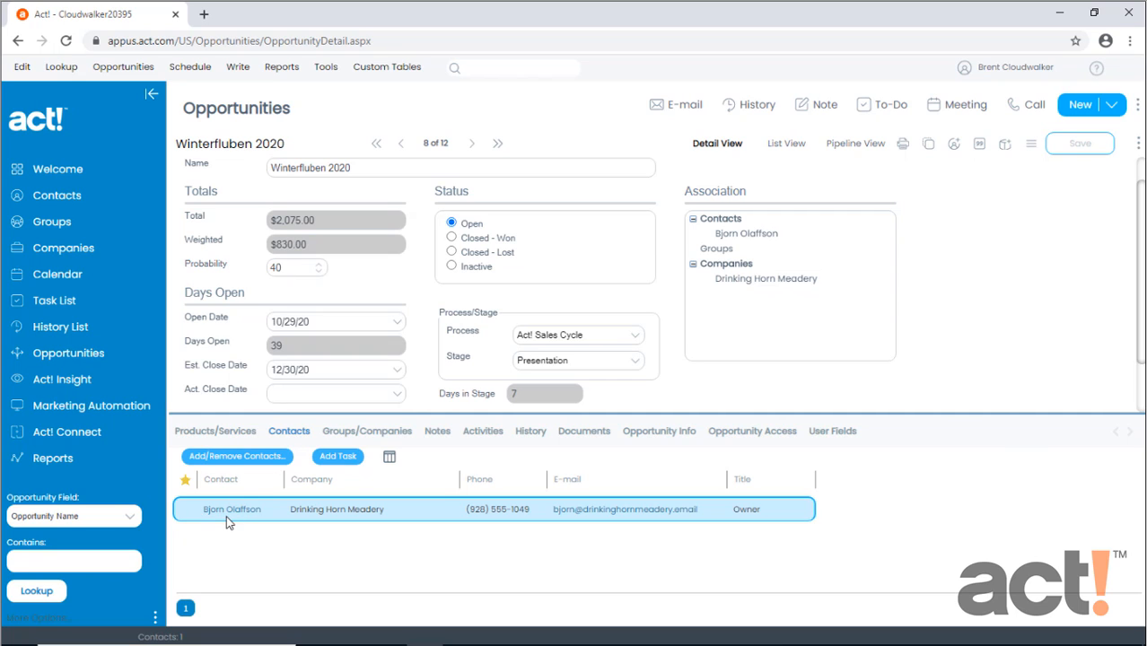
# - Open Act! Insight and switch its view to the Sales Metrics dashboards
pyautogui.click(62, 379)
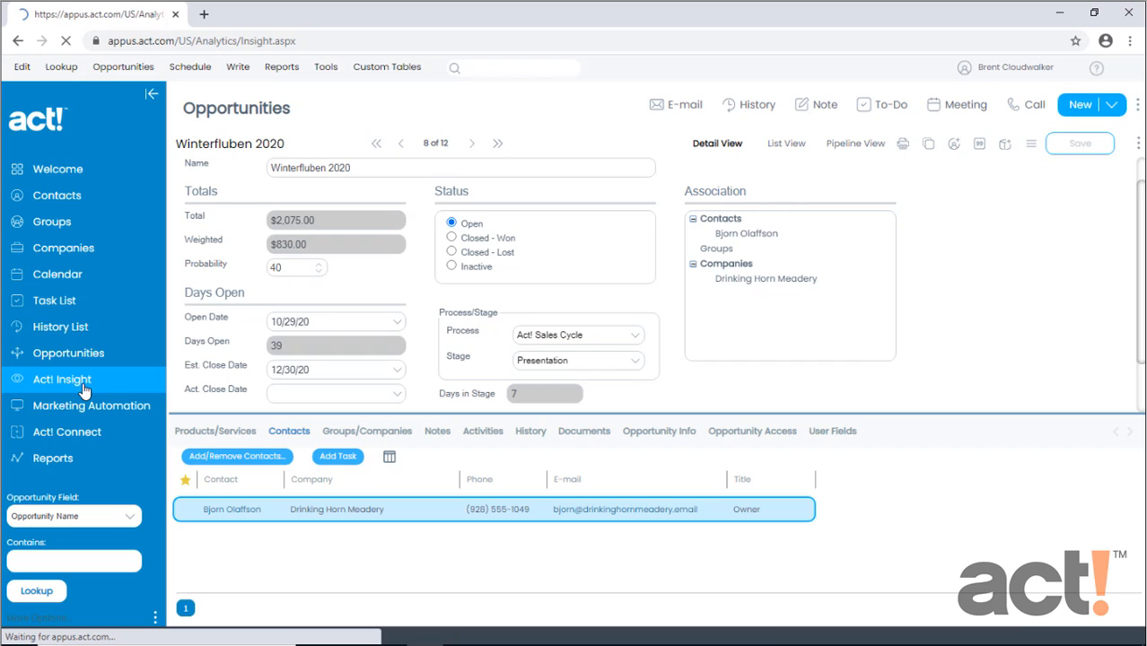
pyautogui.click(62, 379)
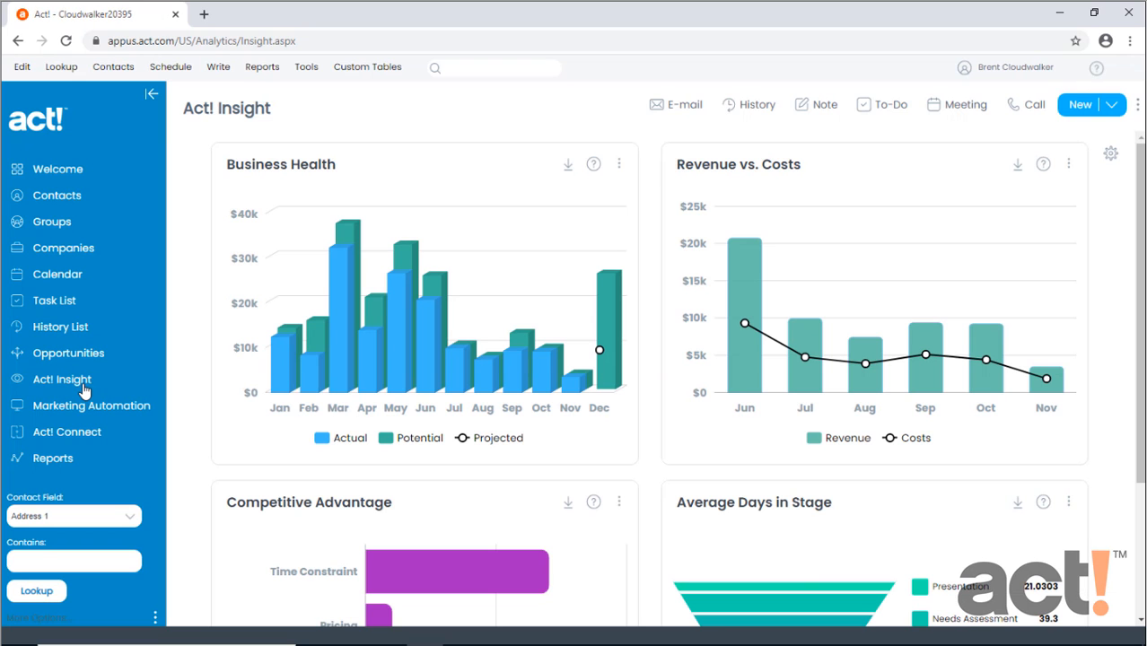
pyautogui.moveTo(367, 377)
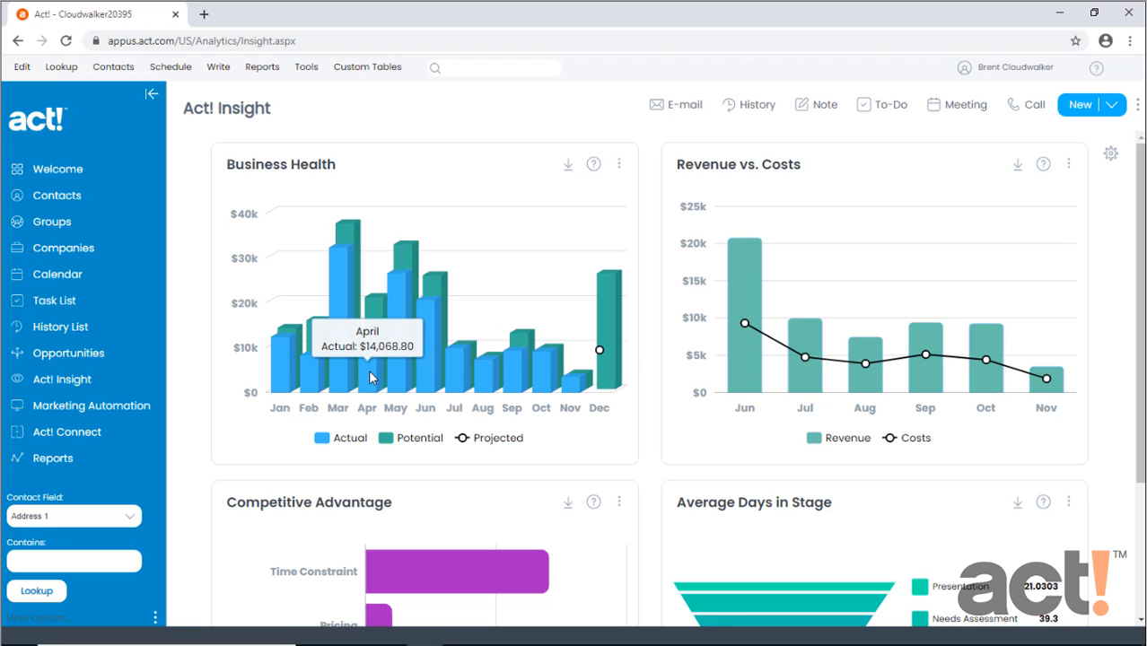
pyautogui.moveTo(396, 368)
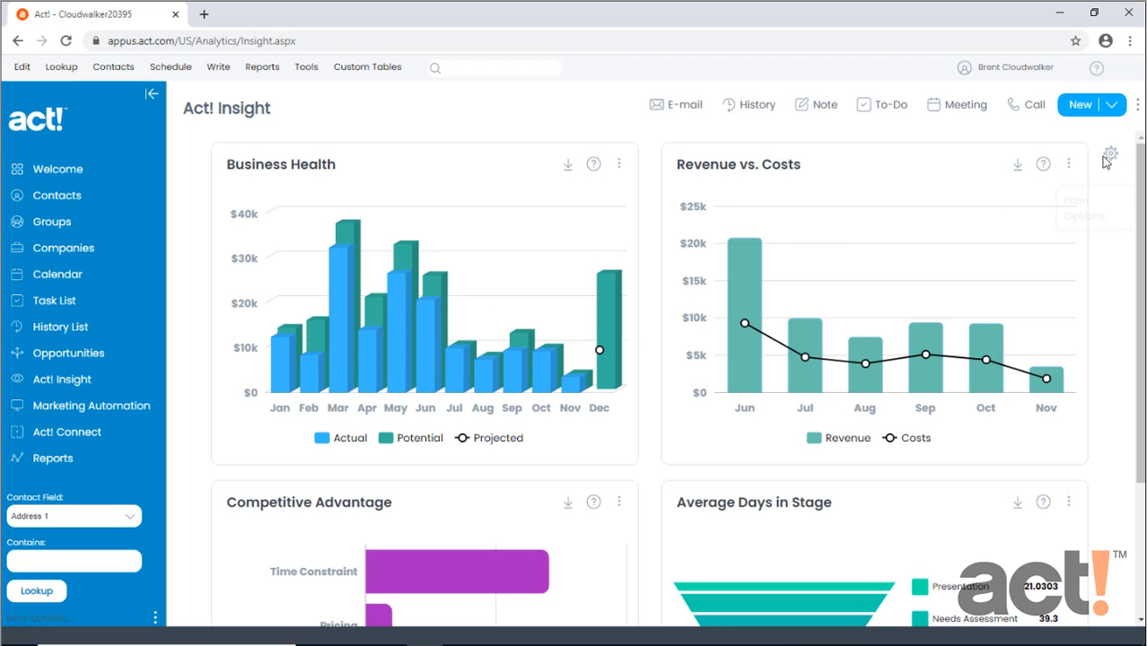
pyautogui.click(1110, 153)
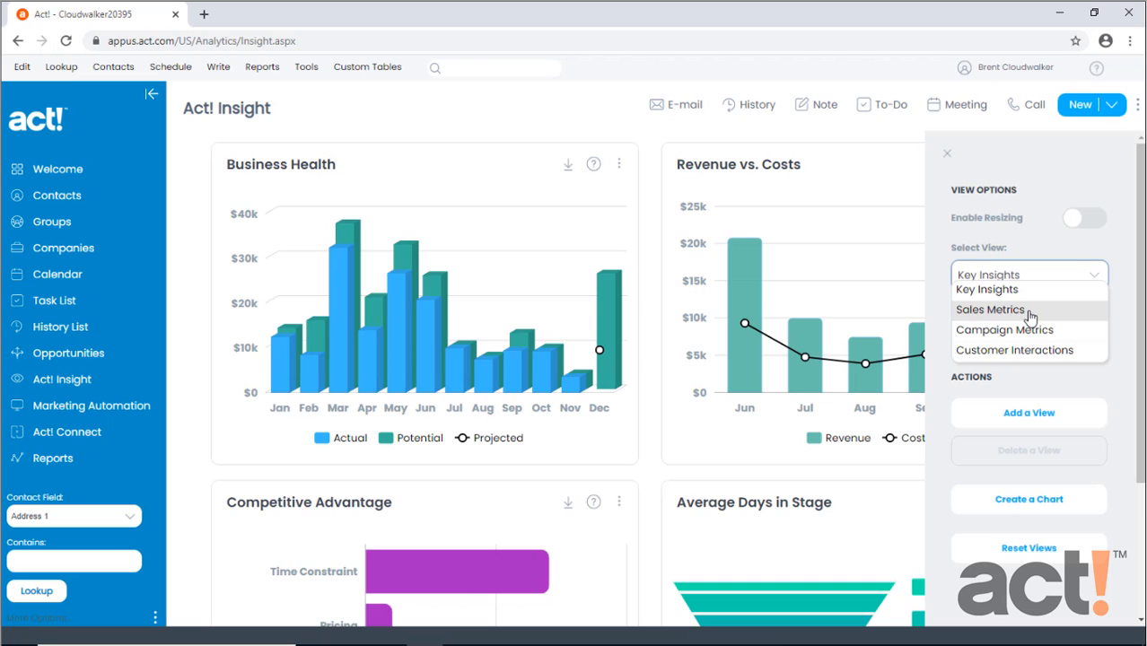
pyautogui.click(990, 309)
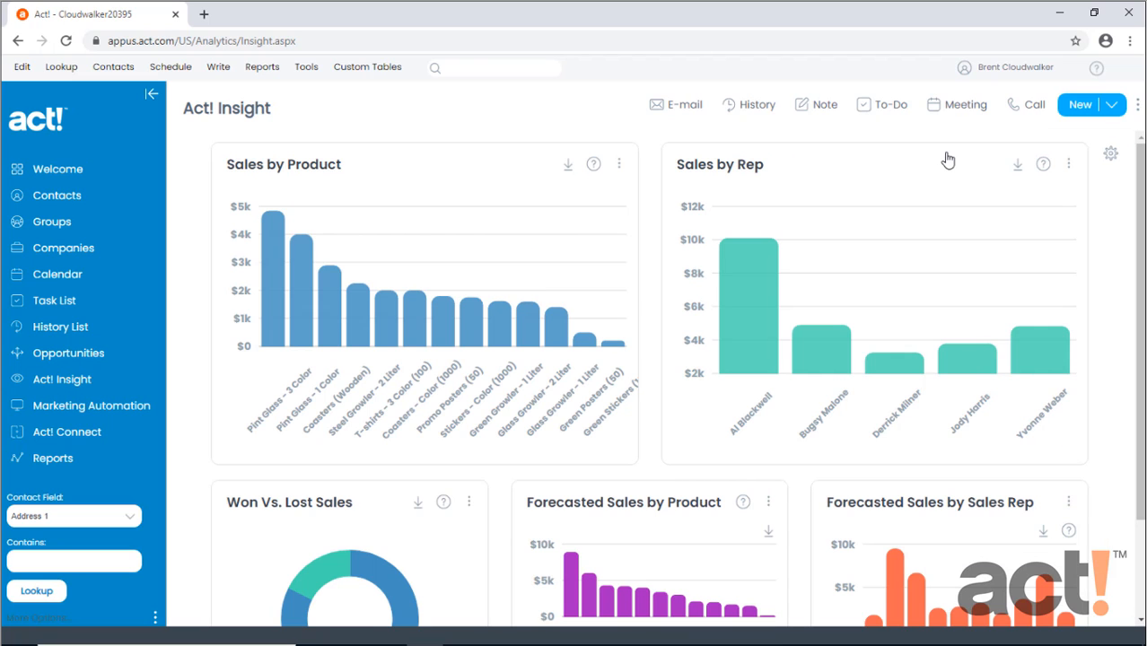